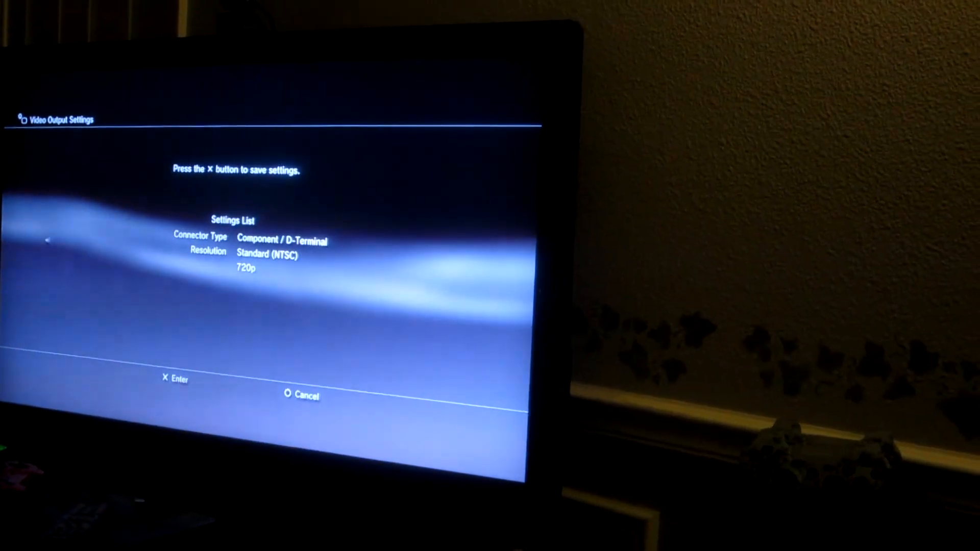
- Save the Component/D-Terminal 720p video output settings and return to Display Settings
key("enter")
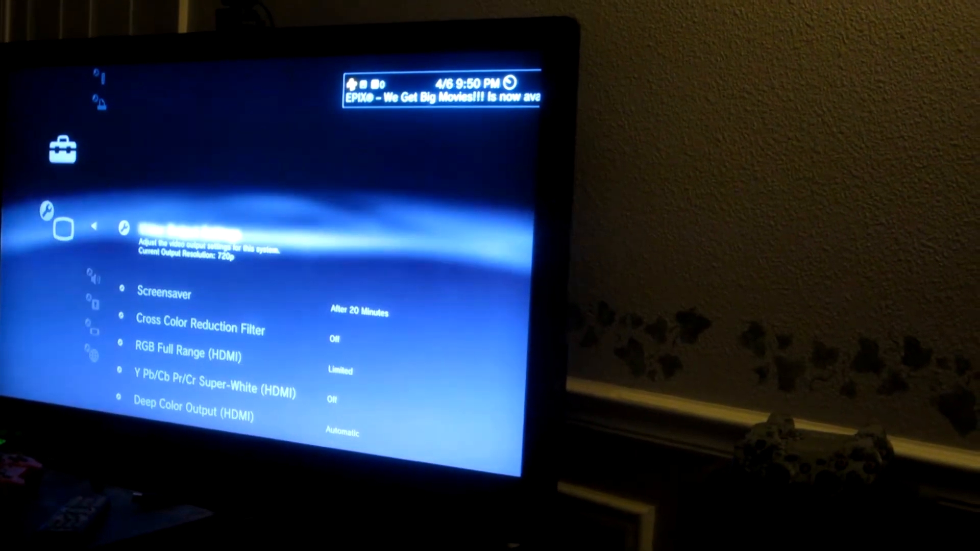